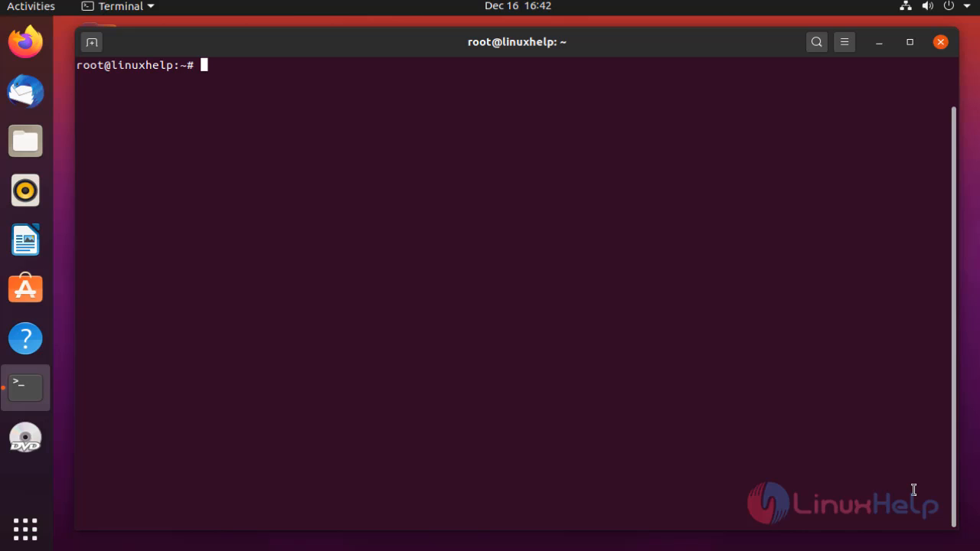
- Run lsb_release -a to confirm the system is Ubuntu 20.04.1 LTS (focal)
type("lsb")
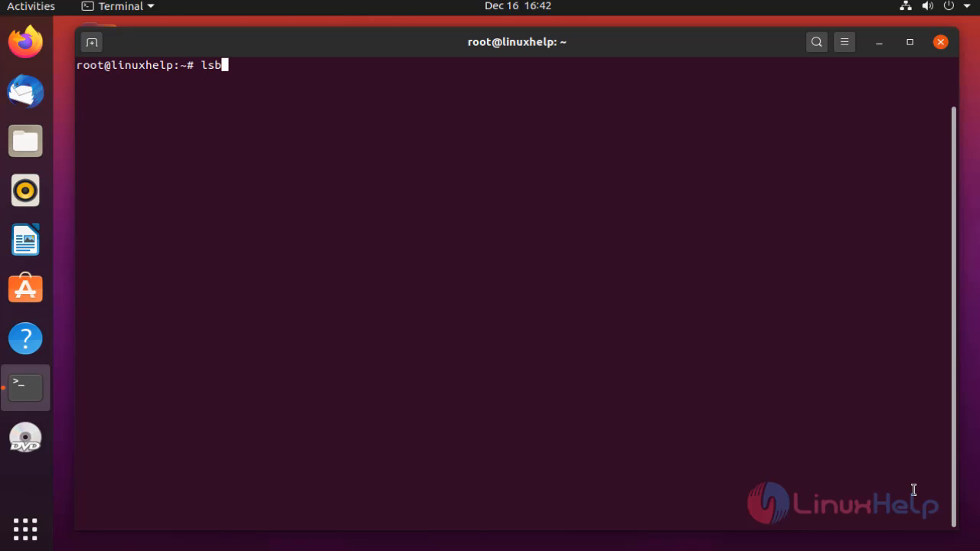
type("_rel")
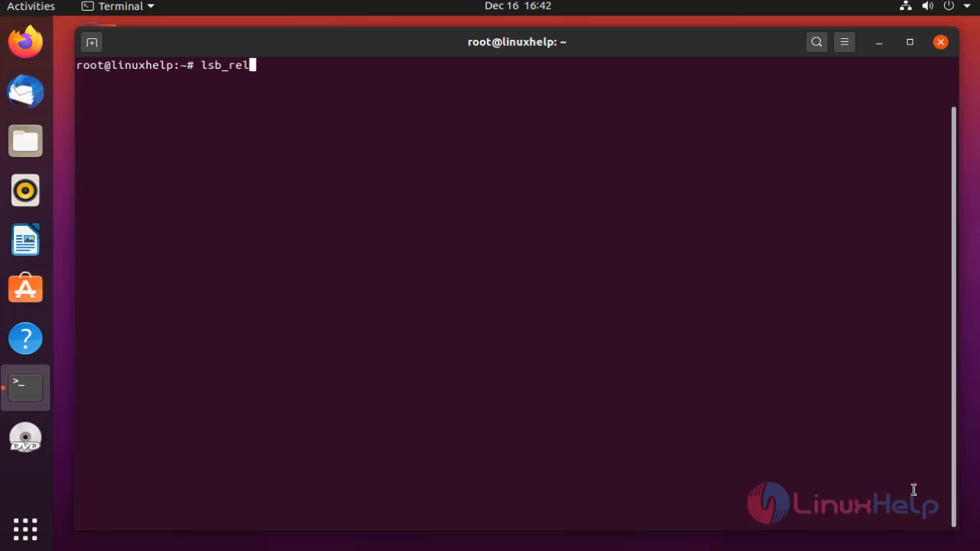
type("ease -a")
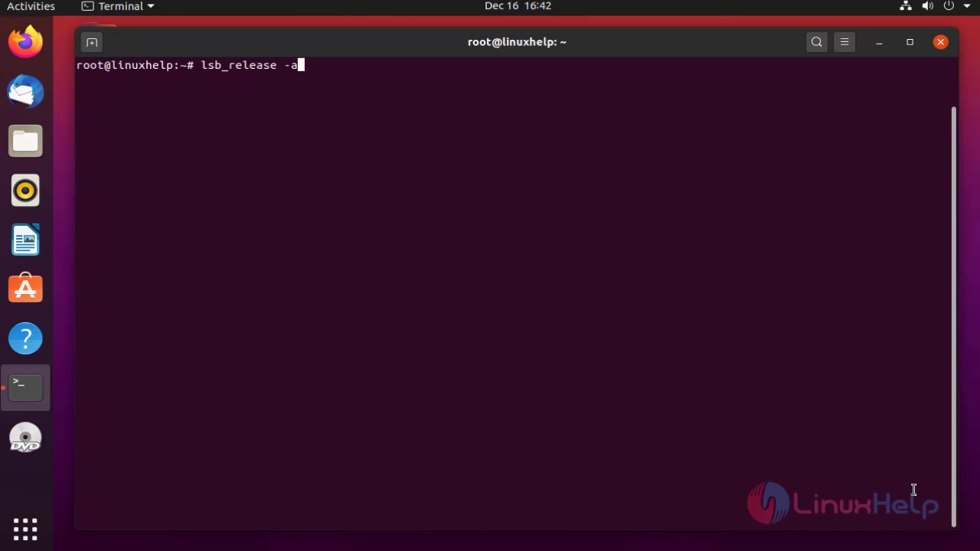
key("Return")
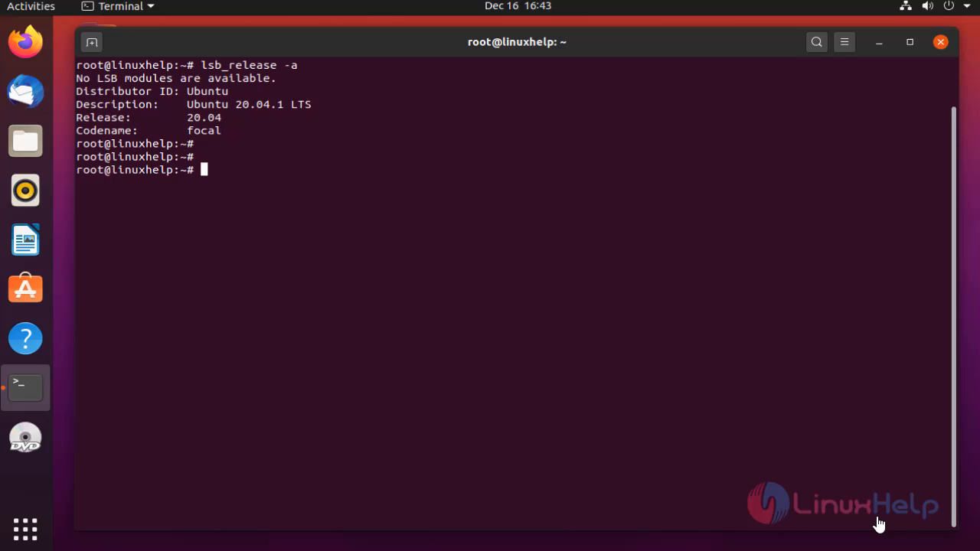
mouse_move(876, 515)
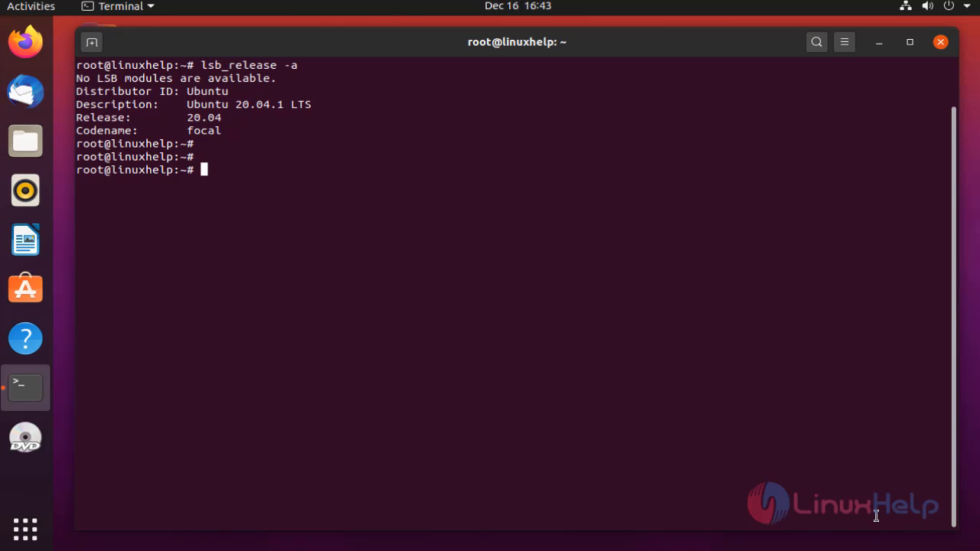
- Run apt-get update to refresh the Ubuntu package lists
type("ap")
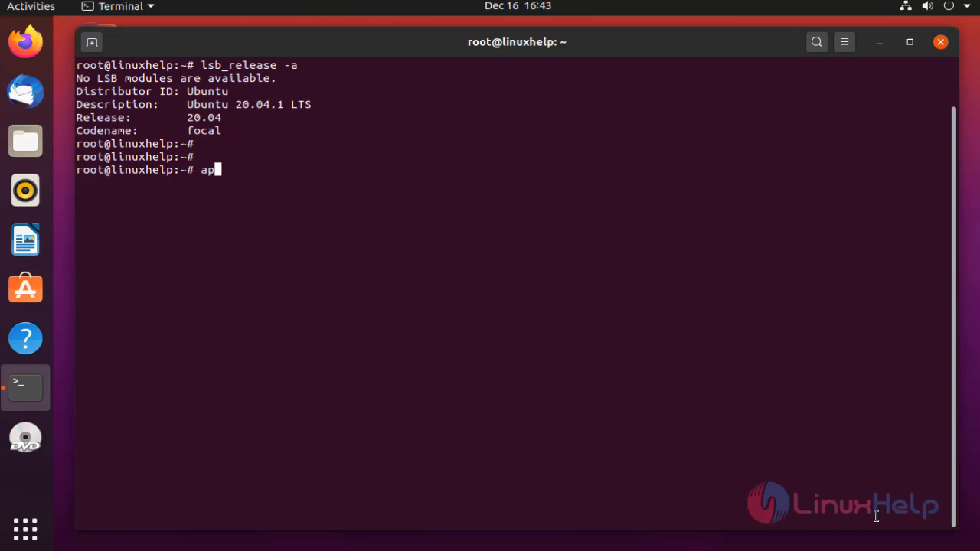
type("t")
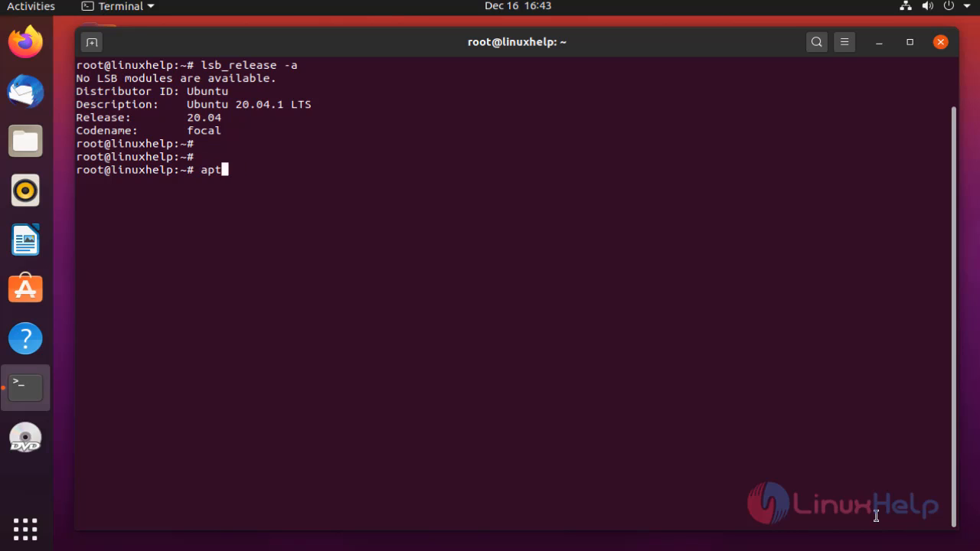
type("-get u")
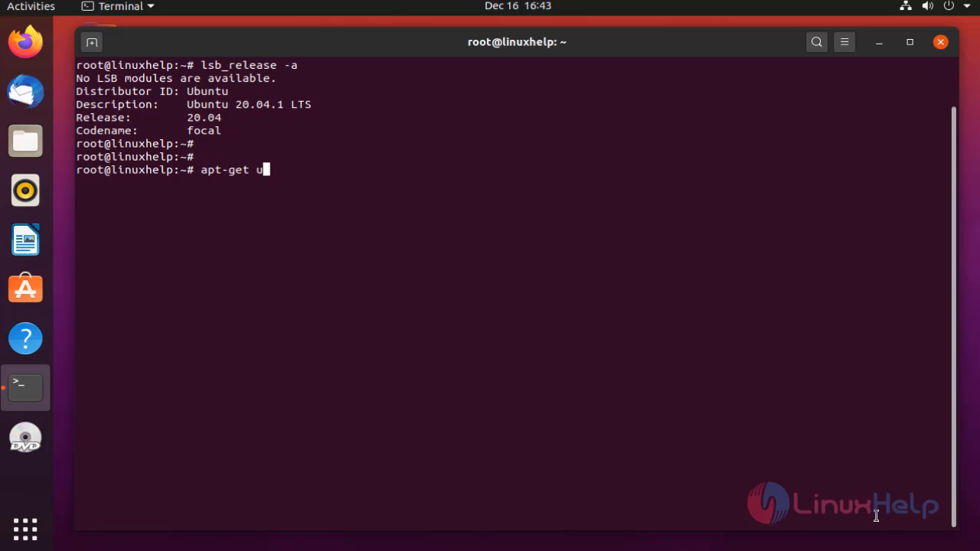
type("pdate")
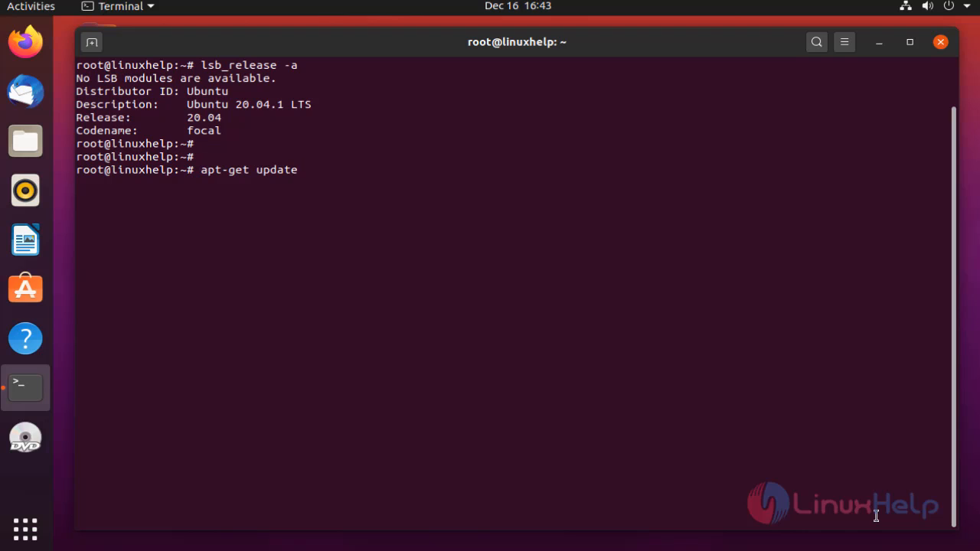
key("Return")
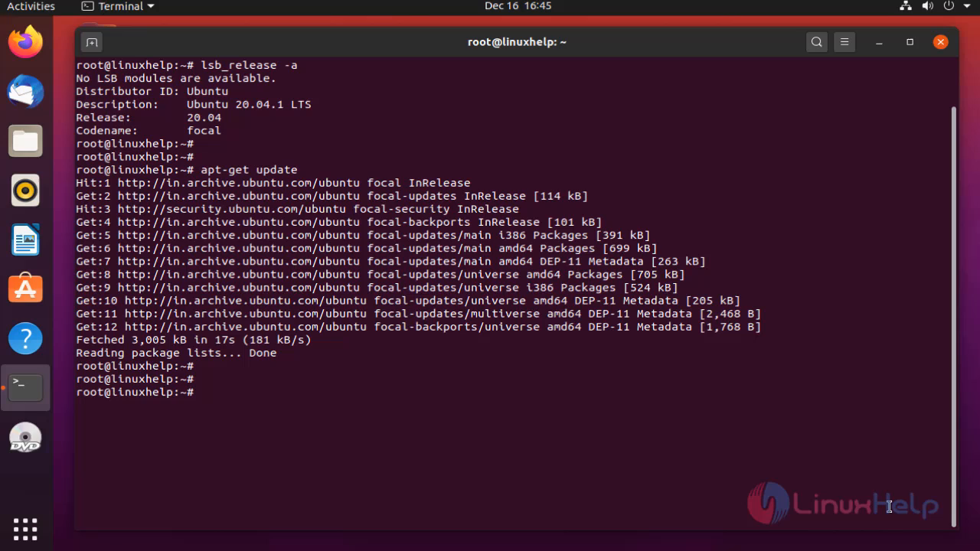
- Download anydesk_6.0.1-1_amd64.deb from download.anydesk.com with wget
type("wget")
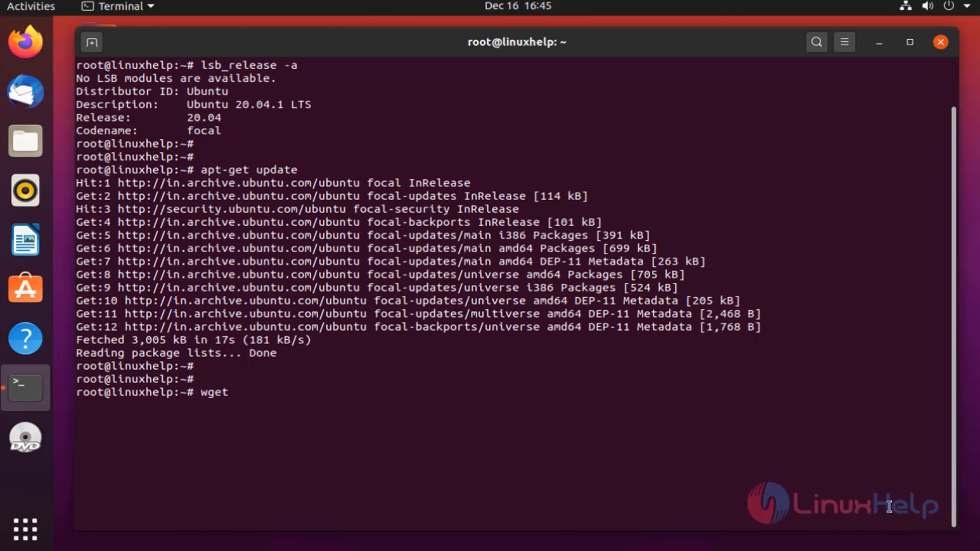
type("https://download.anydesk.com/linux/anydesk_6.0.1-1_amd64.deb")
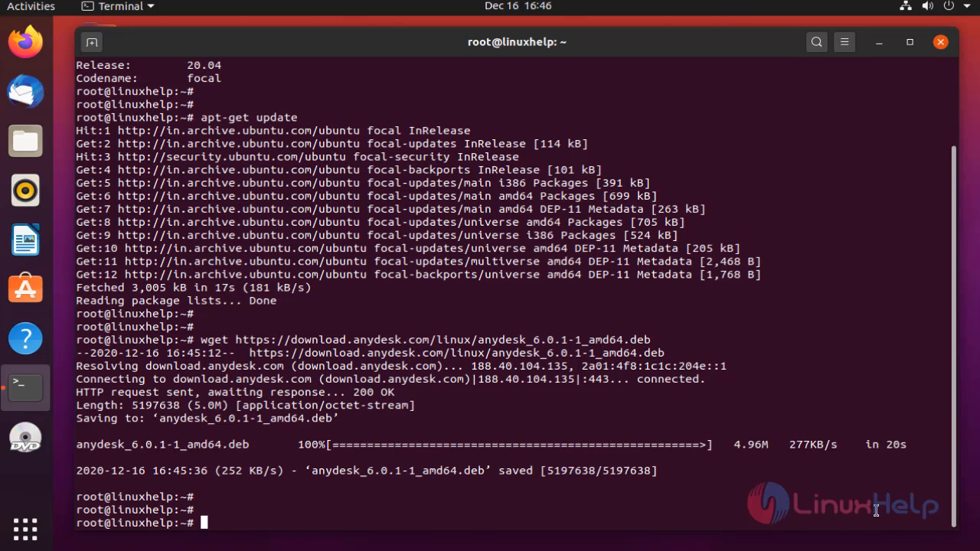
- Install anydesk_6.0.1-1_amd64.deb with dpkg -i, hitting the missing libgtkglext1 error
type("dpkg")
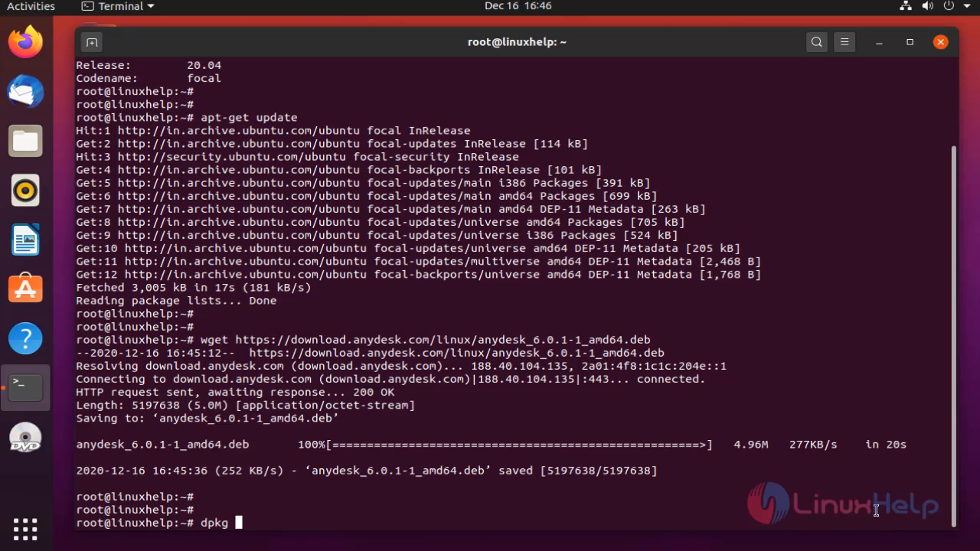
type("-i")
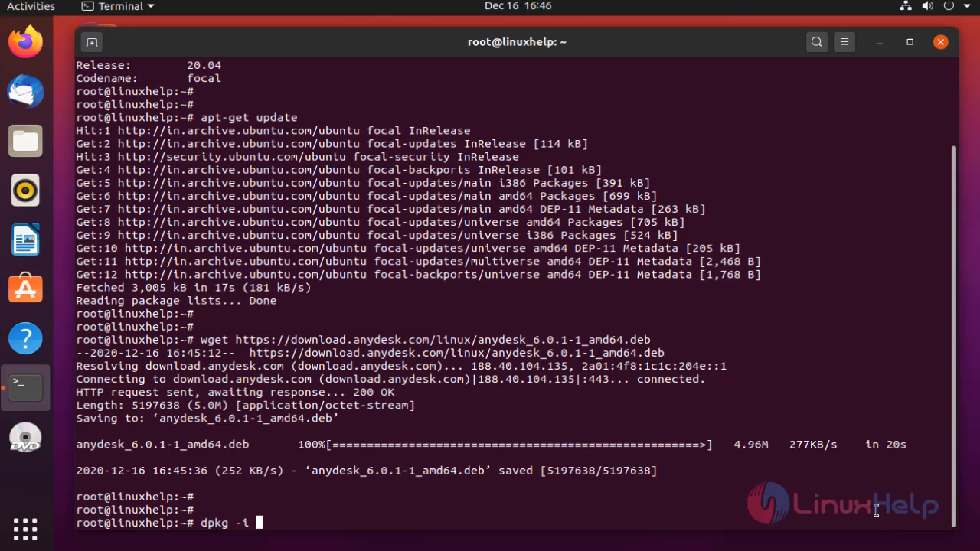
type("anydesk_6.0.1-1_amd64.deb")
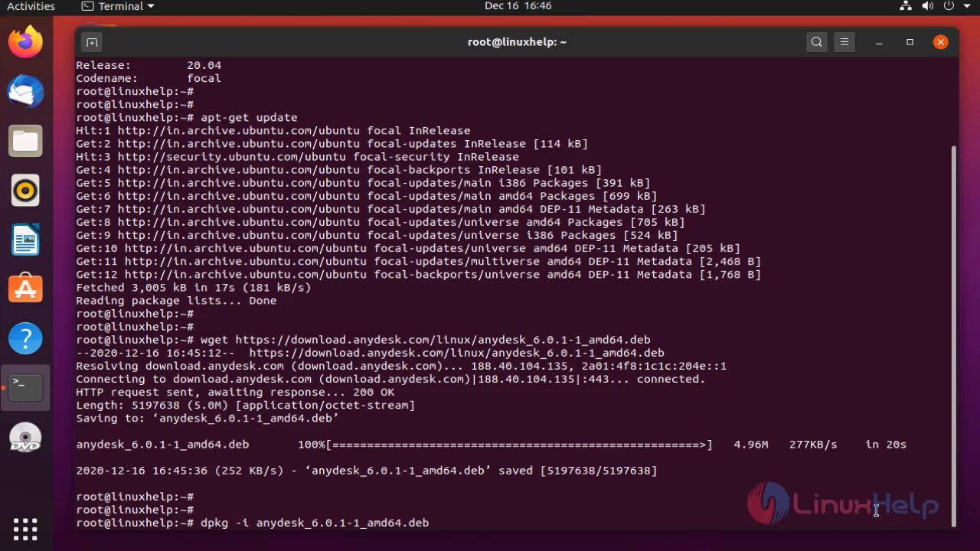
key("Return")
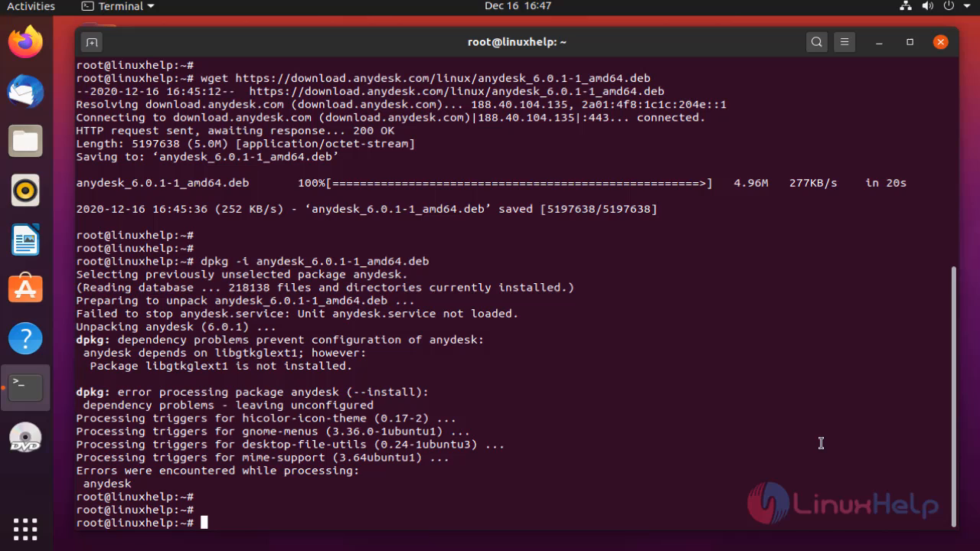
- Run apt-get install -f and confirm with y to install libgtkglext1 and libpangox
type("apt")
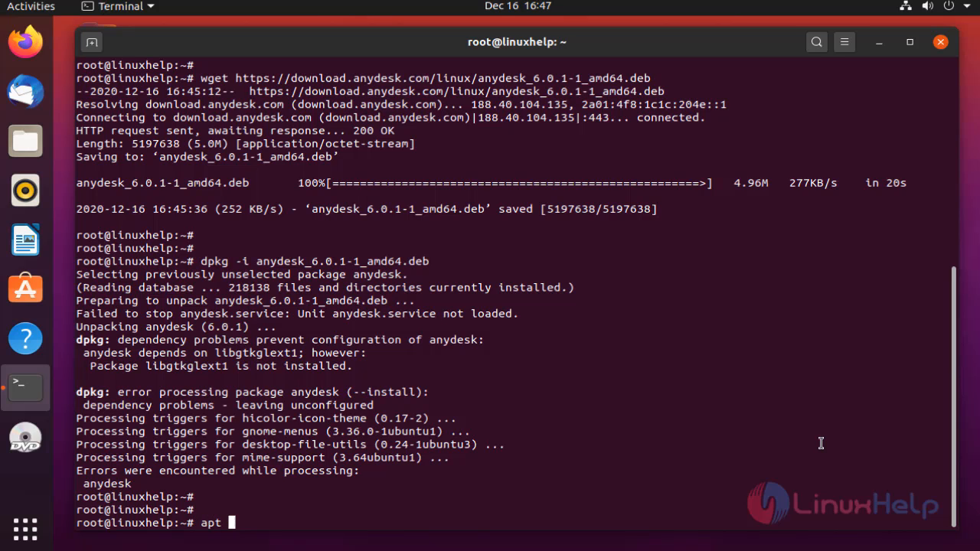
type("-get")
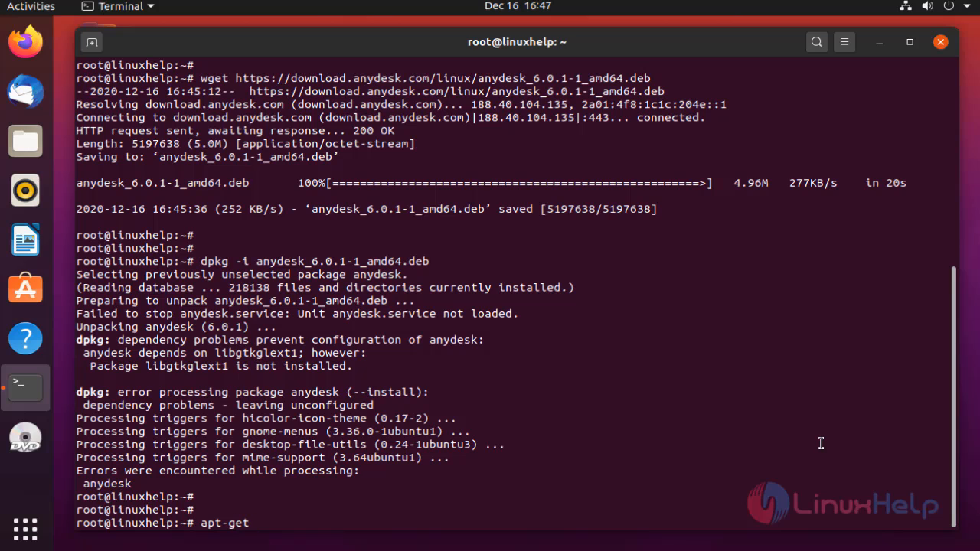
type("ins")
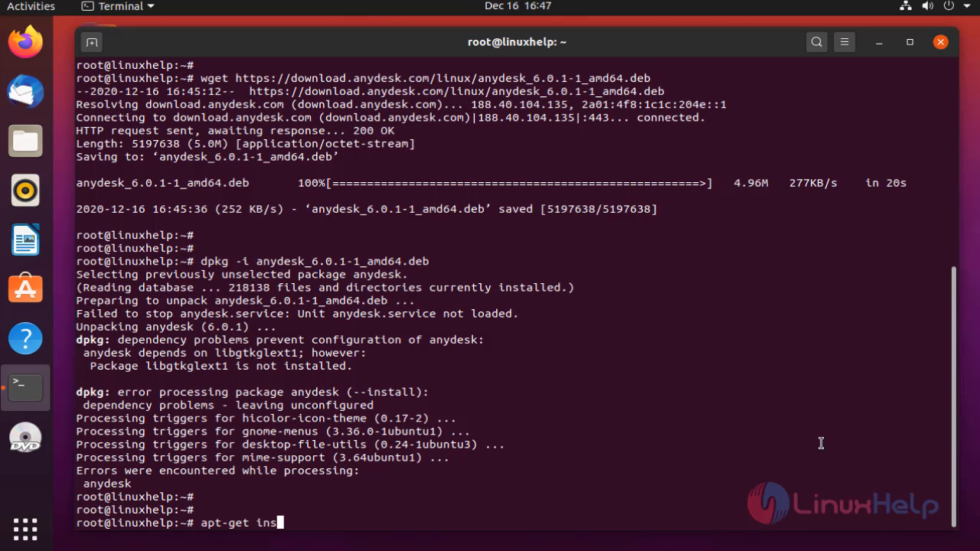
type("tall -f")
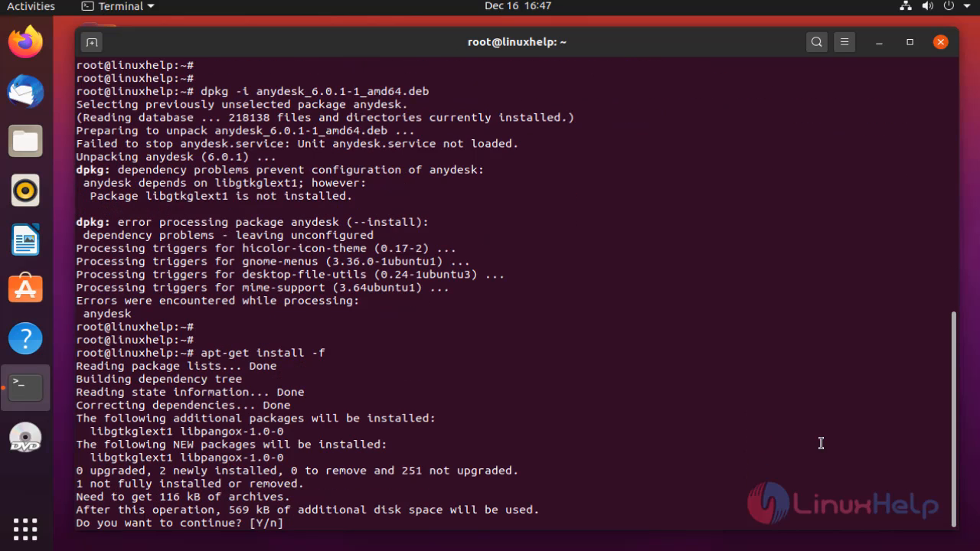
type("y")
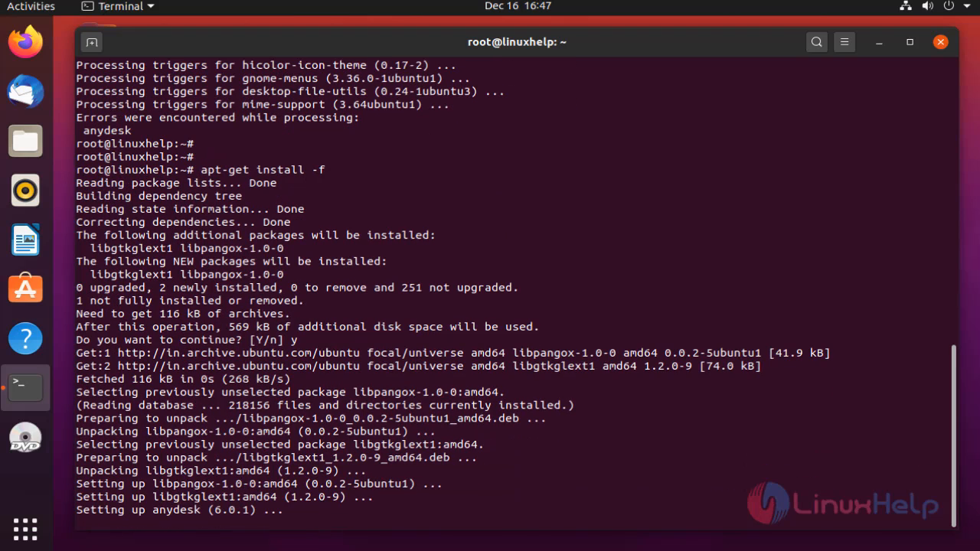
scroll("down", 3)
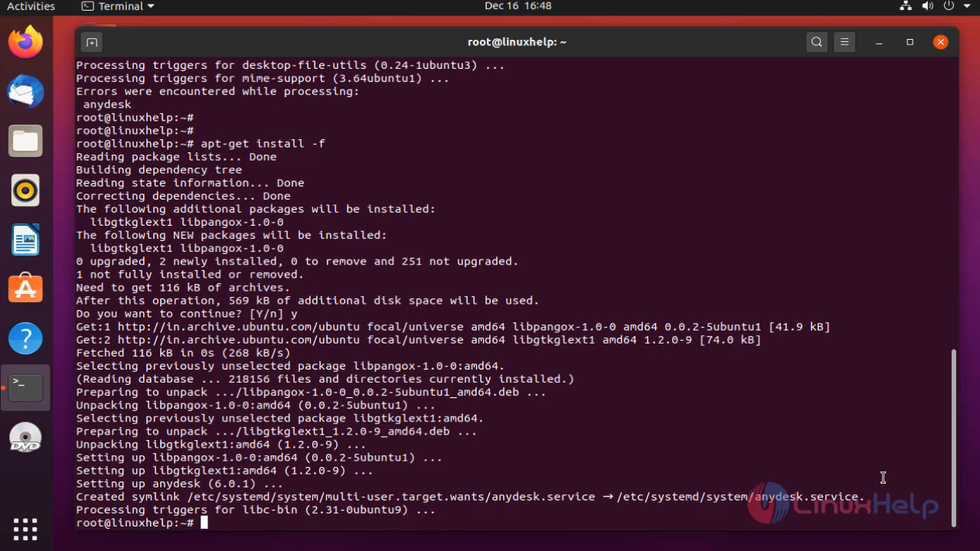
mouse_move(46, 535)
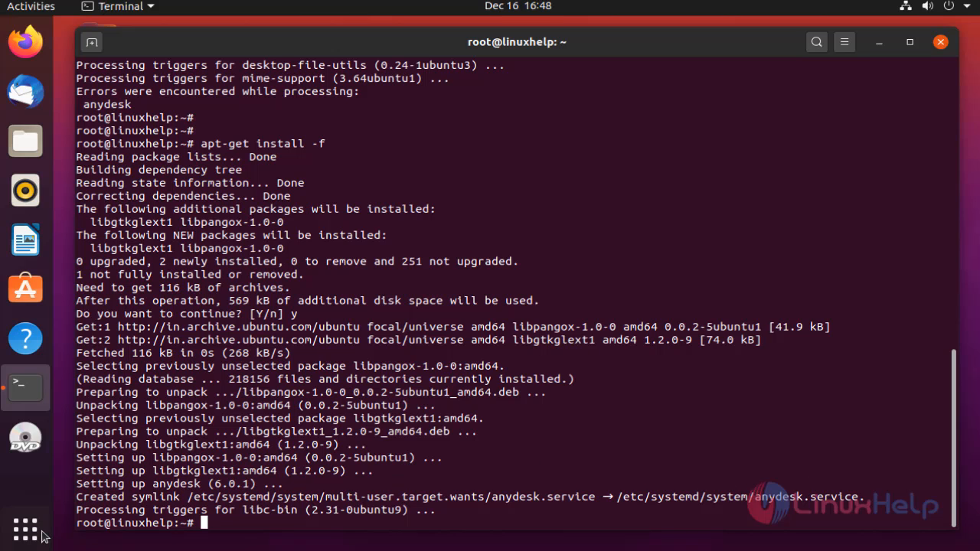
- Launch AnyDesk from Show Applications in the dock
left_click(25, 526)
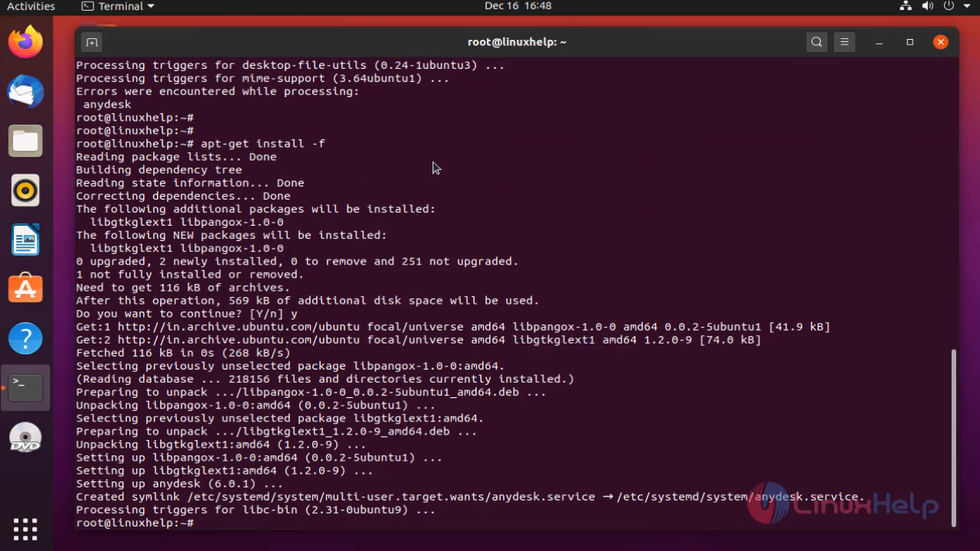
left_click(26, 437)
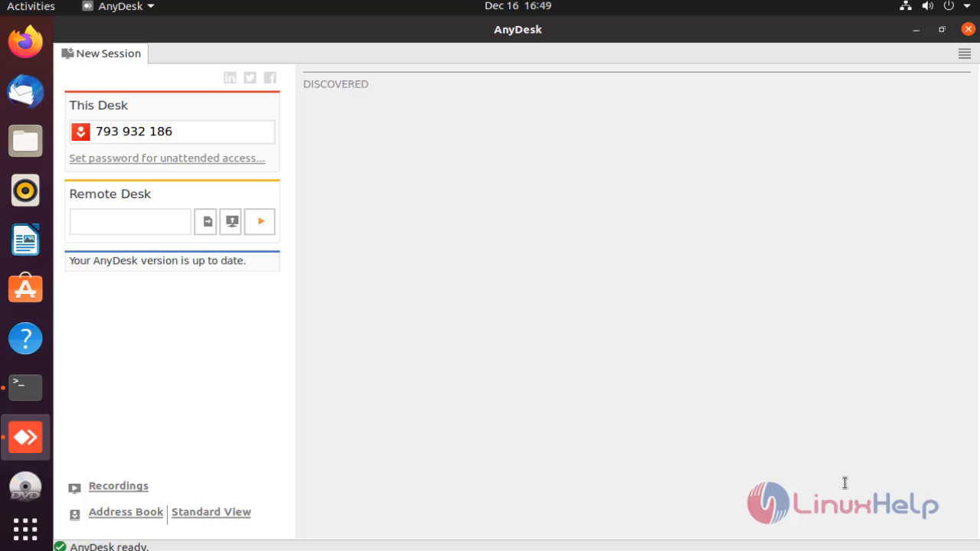
mouse_move(542, 222)
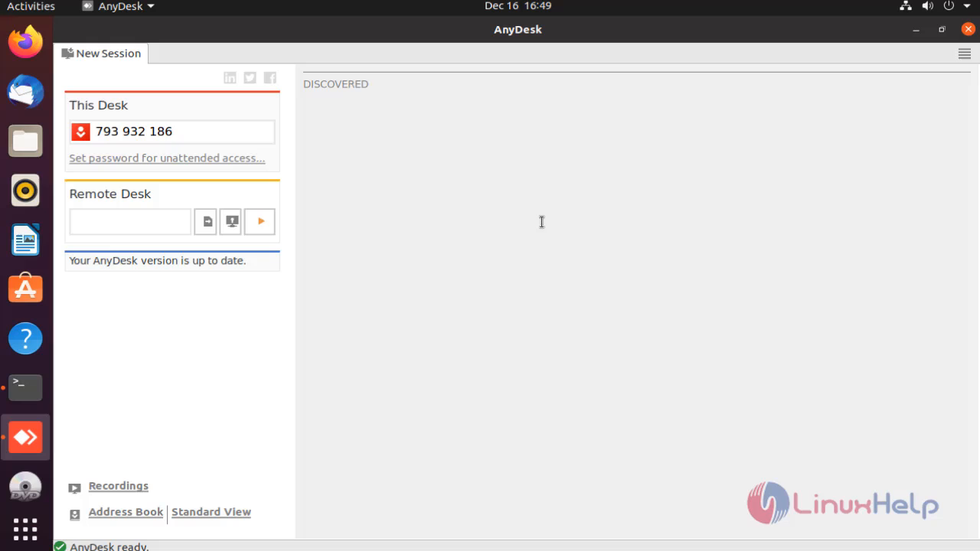
mouse_move(502, 108)
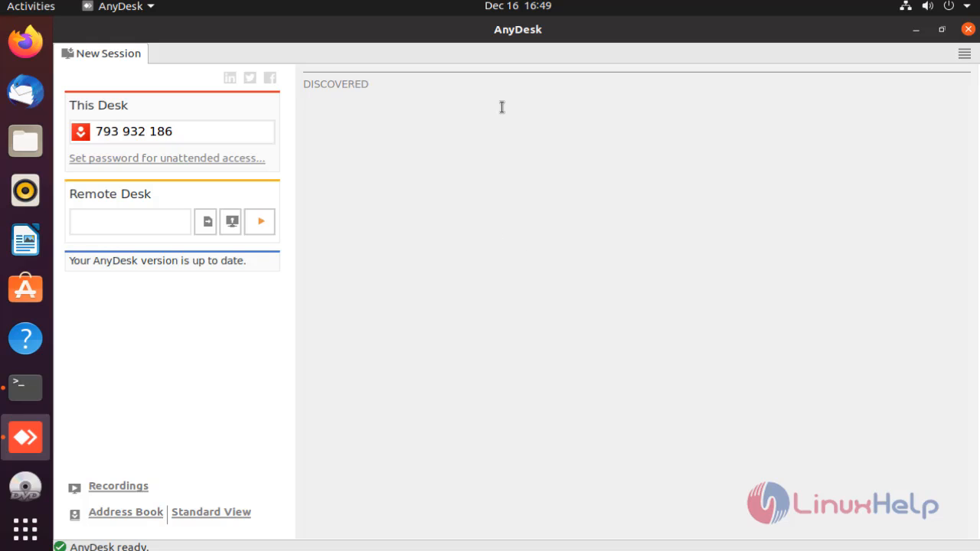
mouse_move(815, 485)
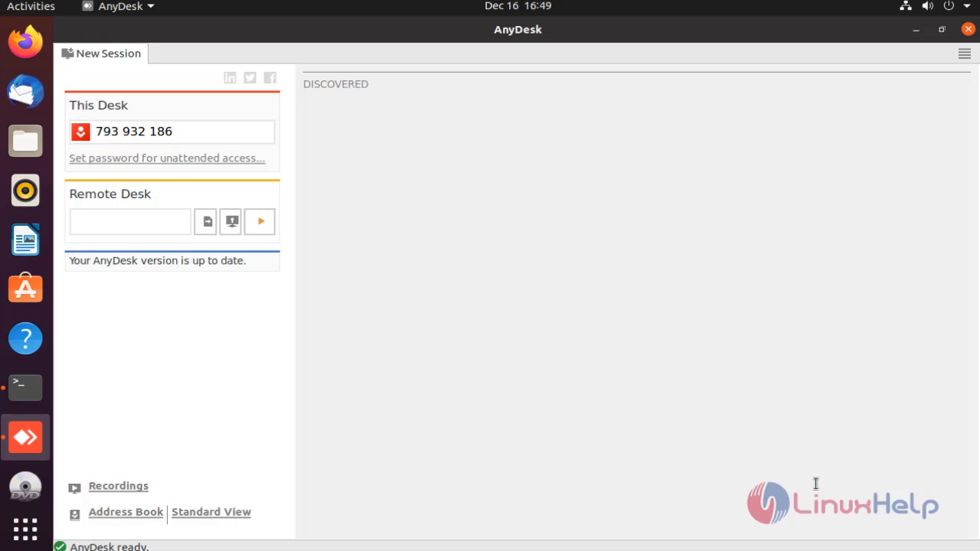